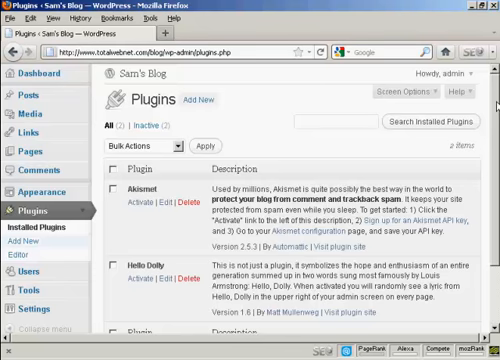
# Scroll down the Plugins page listing the inactive Akismet and Hello Dolly plugins
pyautogui.scroll(-3)
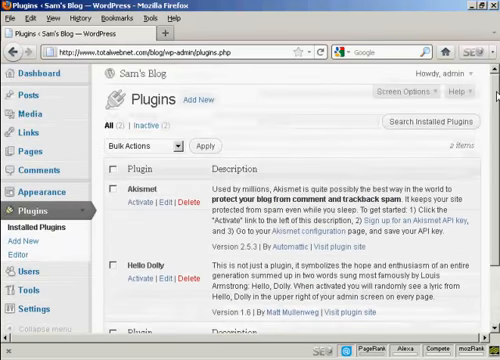
pyautogui.moveTo(305, 138)
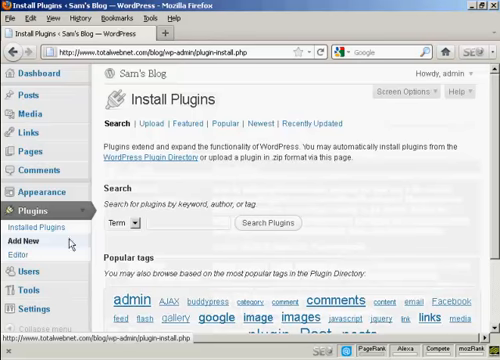
# Search the plugin directory for "All in one SEO pack" and scroll through the results
pyautogui.click(175, 223)
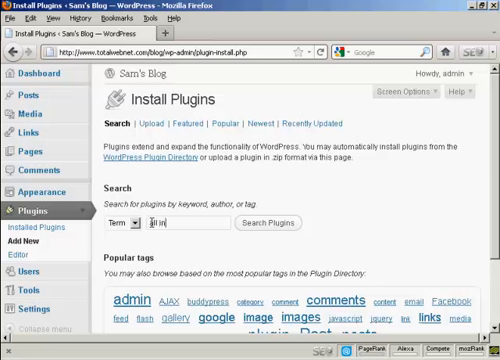
pyautogui.write('All in one SEO pack')
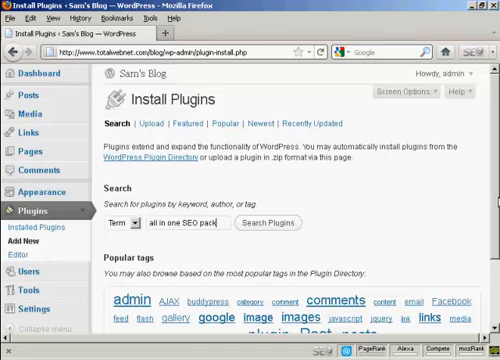
pyautogui.scroll(-3)
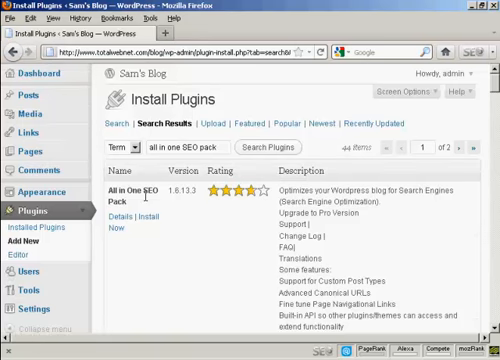
pyautogui.moveTo(148, 203)
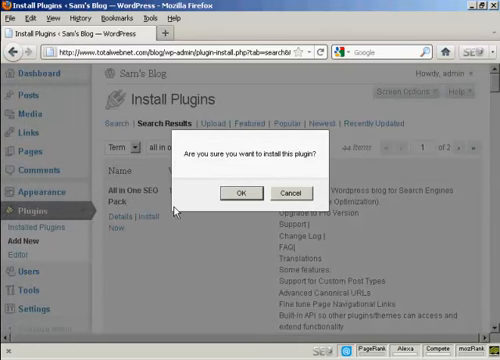
pyautogui.moveTo(305, 168)
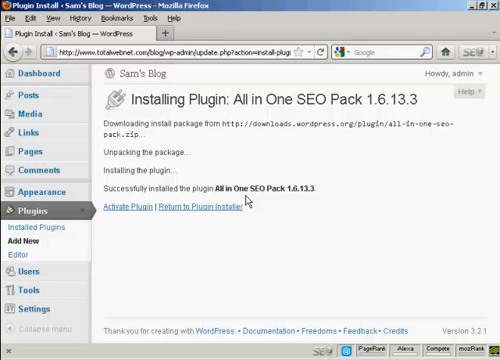
pyautogui.moveTo(137, 209)
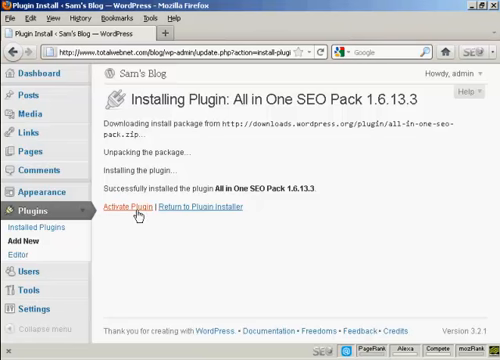
# Activate the newly installed All in One SEO Pack plugin
pyautogui.click(129, 208)
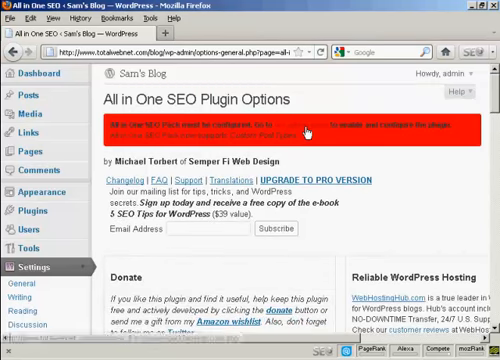
pyautogui.moveTo(376, 200)
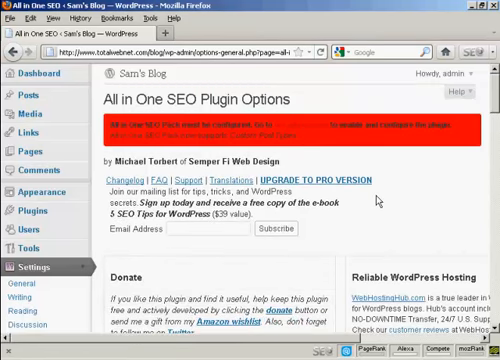
pyautogui.moveTo(488, 155)
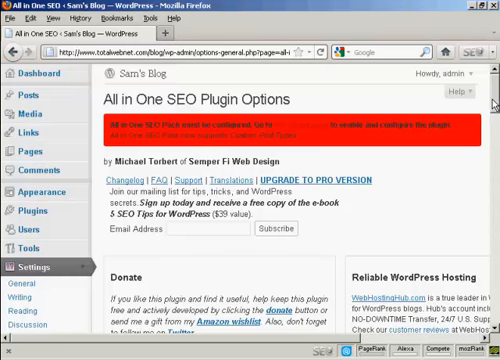
# Scroll through the All in One SEO Pack options page toward Update Options
pyautogui.scroll(-3)
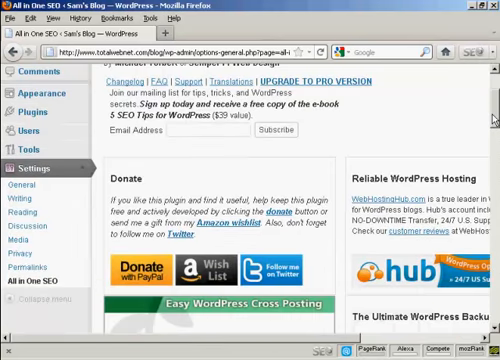
pyautogui.scroll(-3)
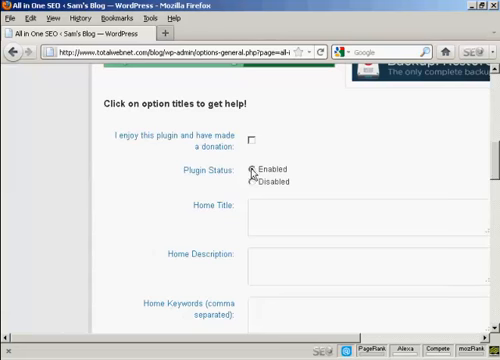
pyautogui.moveTo(481, 167)
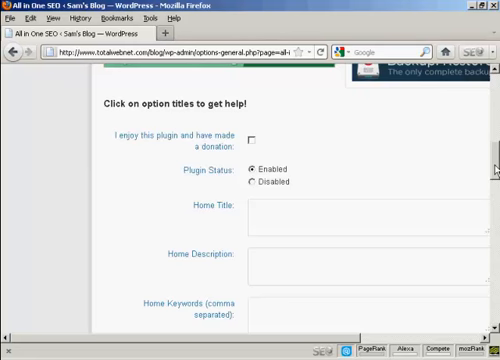
pyautogui.scroll(-3)
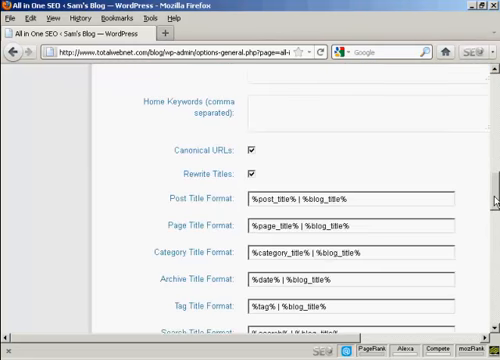
pyautogui.scroll(-3)
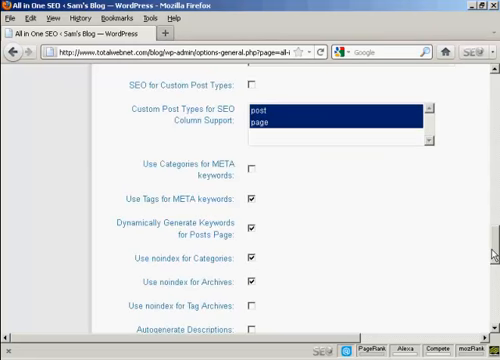
pyautogui.scroll(-3)
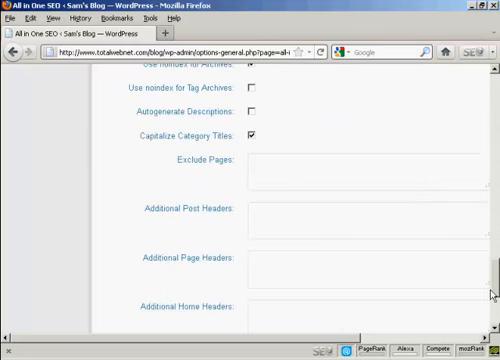
pyautogui.scroll(-3)
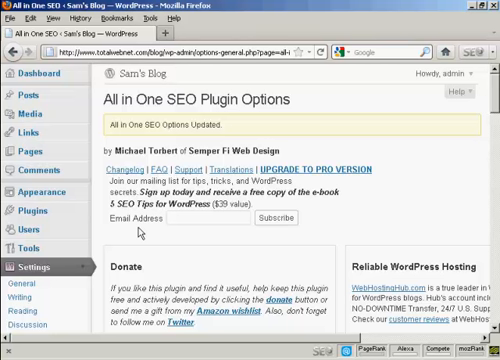
pyautogui.scroll(-3)
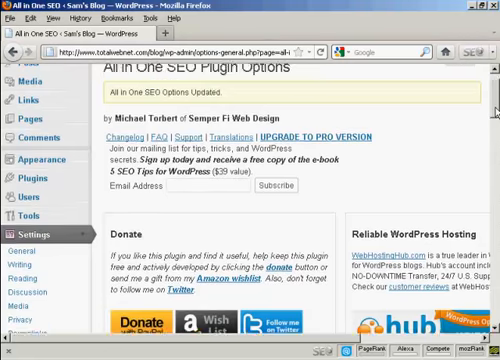
pyautogui.scroll(-3)
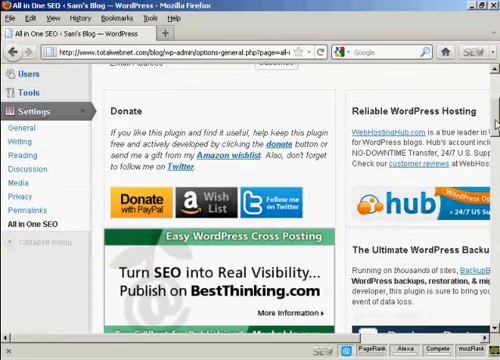